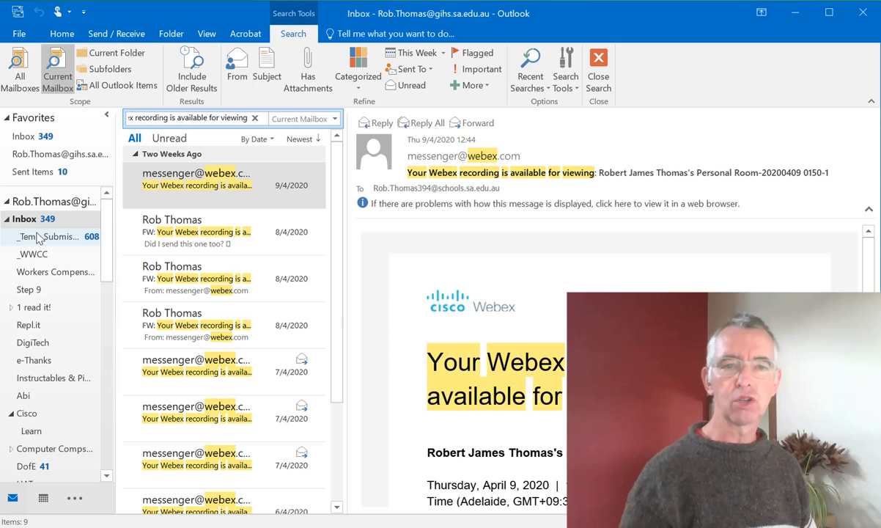
Create an Inbox subfolder named WebEx Recordings, then start a new rule from the Webex recording email
{"action": "right_click", "coordinate": [31, 219]}
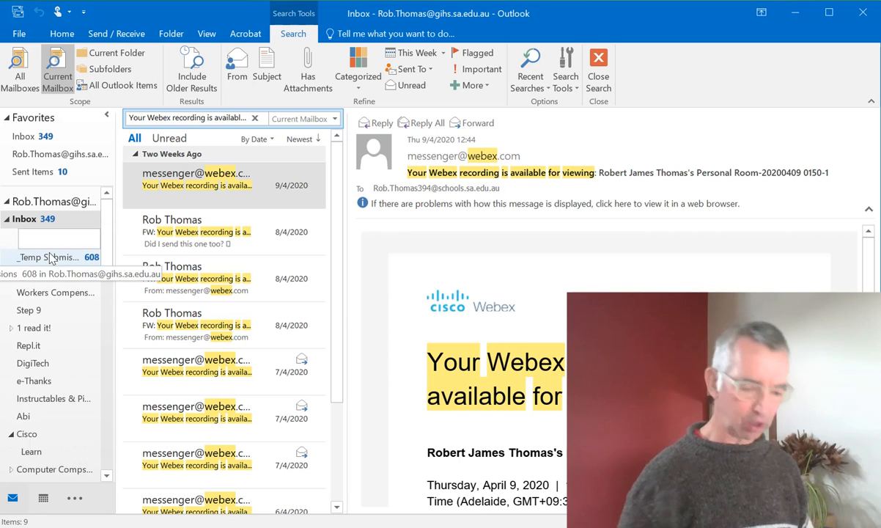
{"action": "type", "text": "WebEx Recordings"}
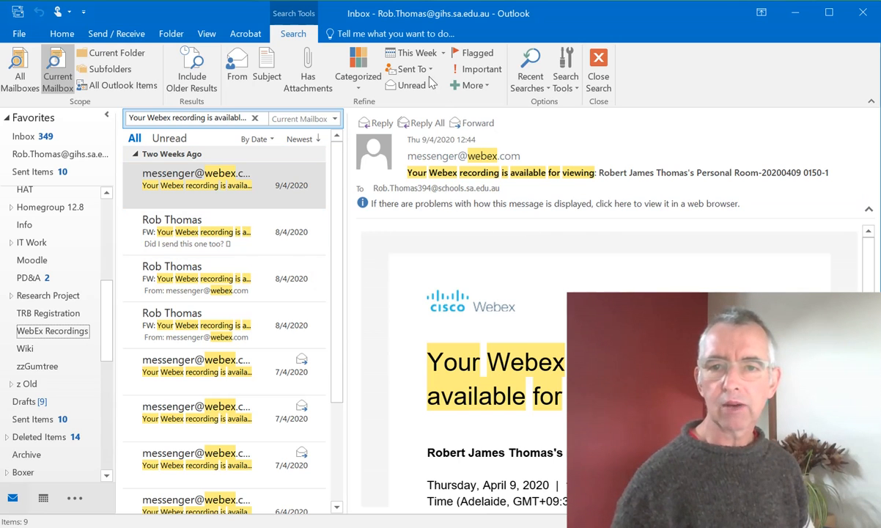
{"action": "left_click", "coordinate": [62, 33]}
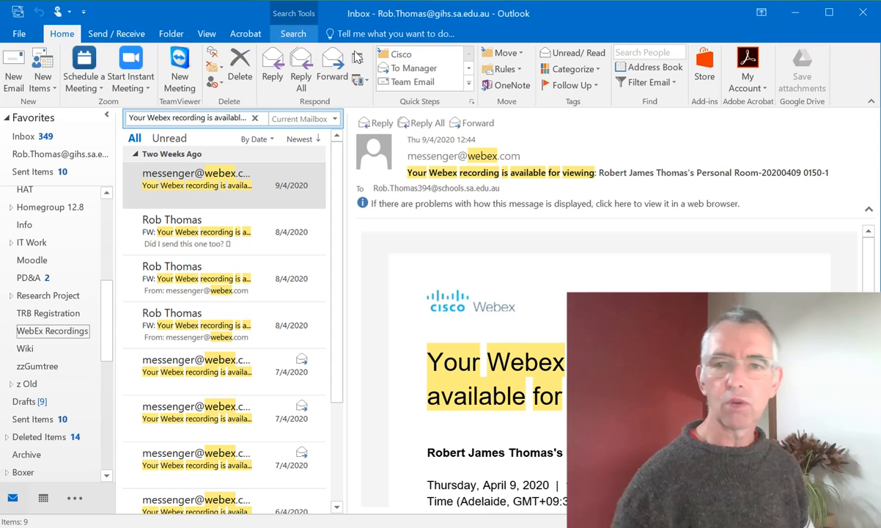
{"action": "left_click", "coordinate": [504, 69]}
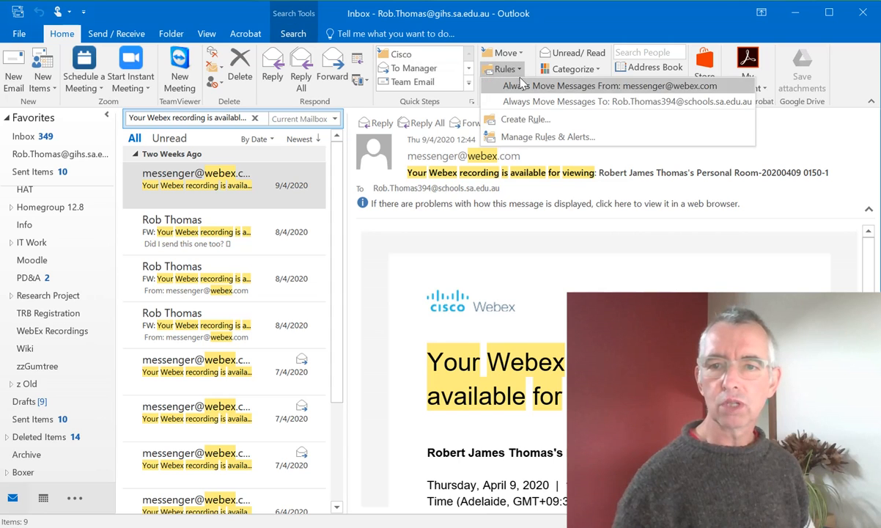
{"action": "left_click", "coordinate": [525, 119]}
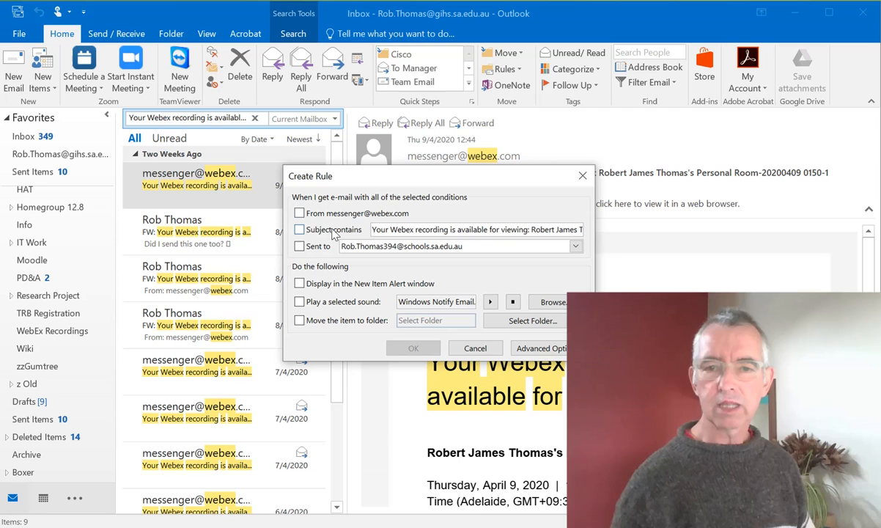
Make the rule match subjects containing 'Your Webex recording is available for viewing' and move matches to a folder
{"action": "left_click", "coordinate": [299, 230]}
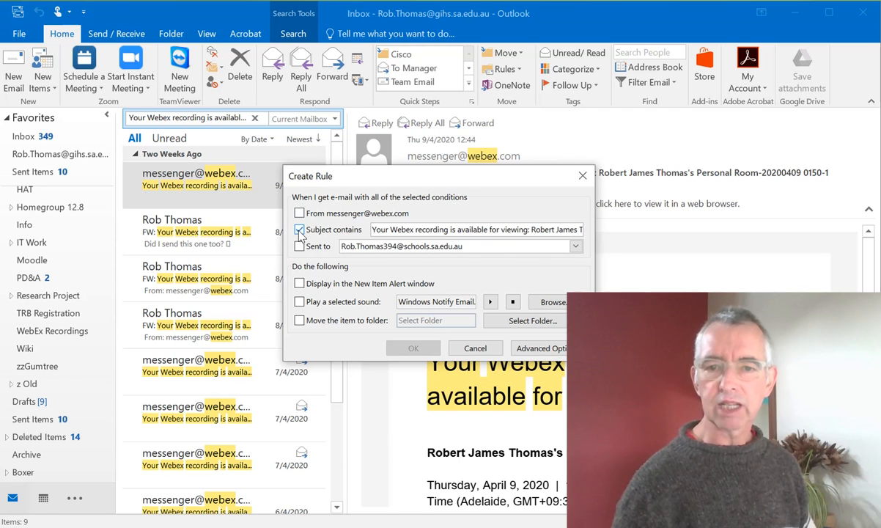
{"action": "left_click", "coordinate": [299, 229]}
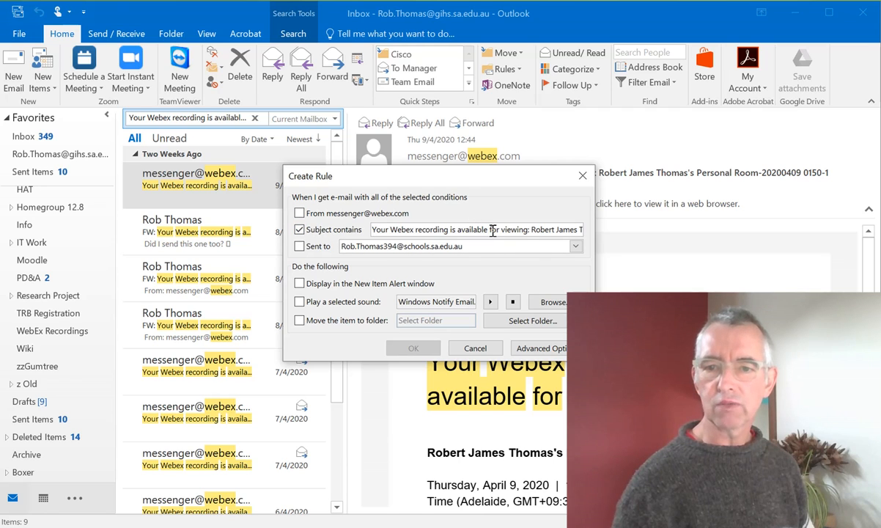
{"action": "double_click", "coordinate": [546, 230]}
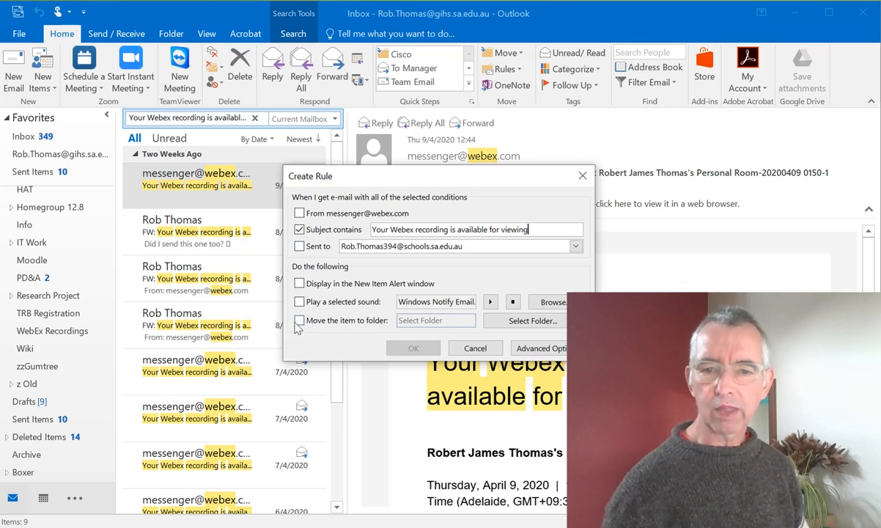
{"action": "left_click", "coordinate": [299, 320]}
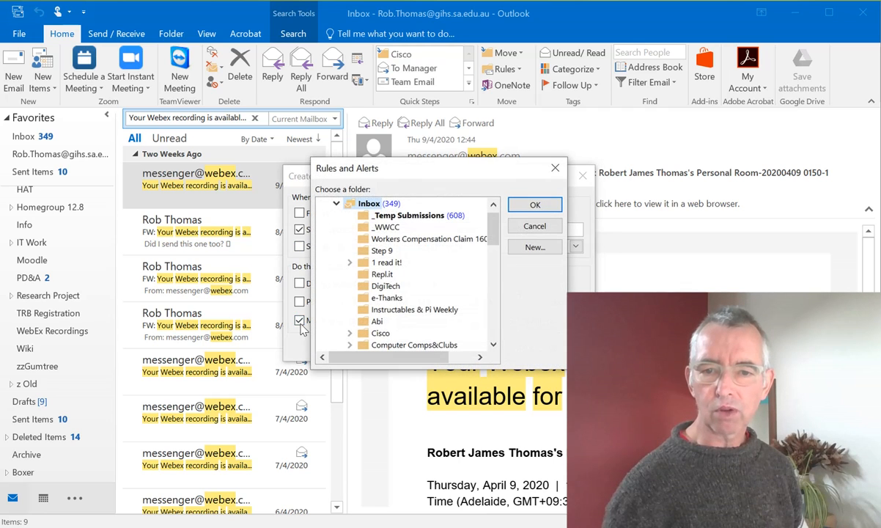
{"action": "mouse_move", "coordinate": [490, 319]}
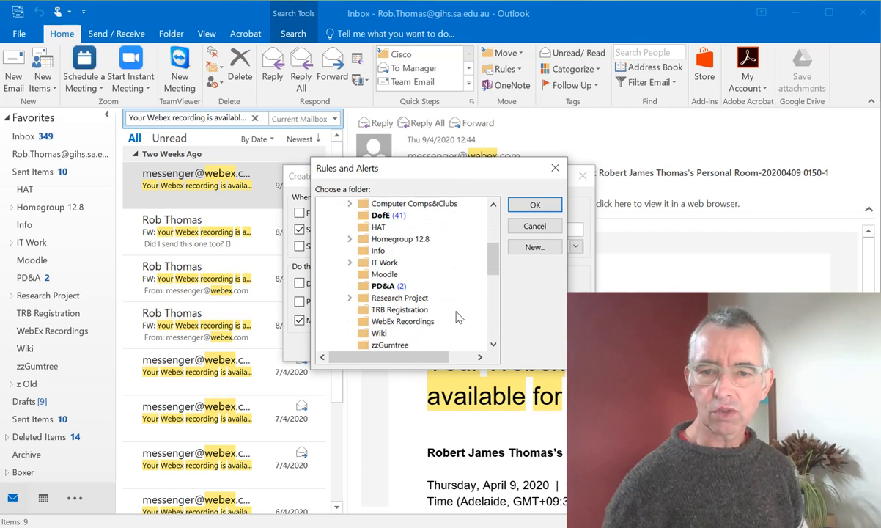
Choose WebEx Recordings as the rule's destination folder and save the rule
{"action": "left_click", "coordinate": [401, 321]}
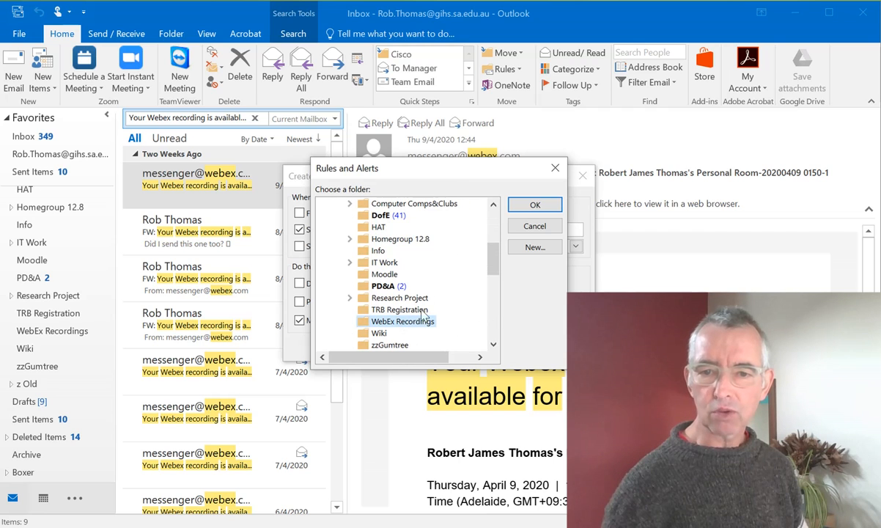
{"action": "left_click", "coordinate": [534, 204]}
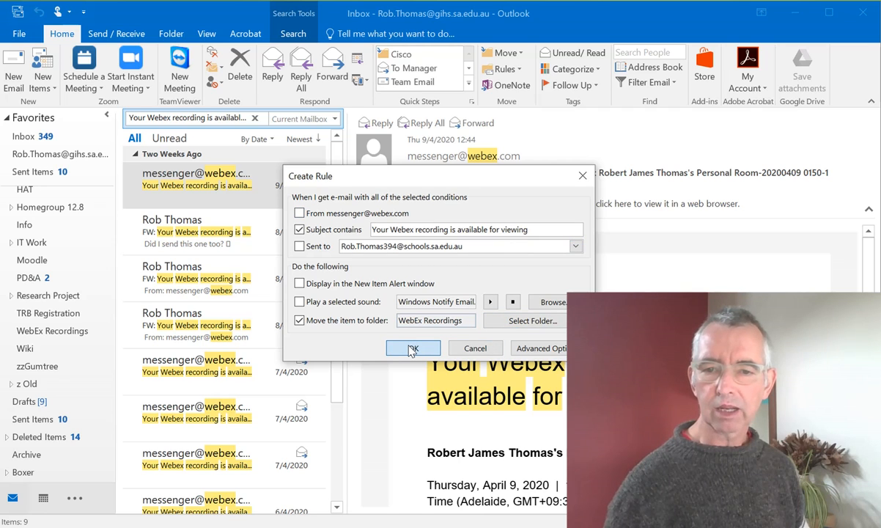
{"action": "left_click", "coordinate": [412, 348]}
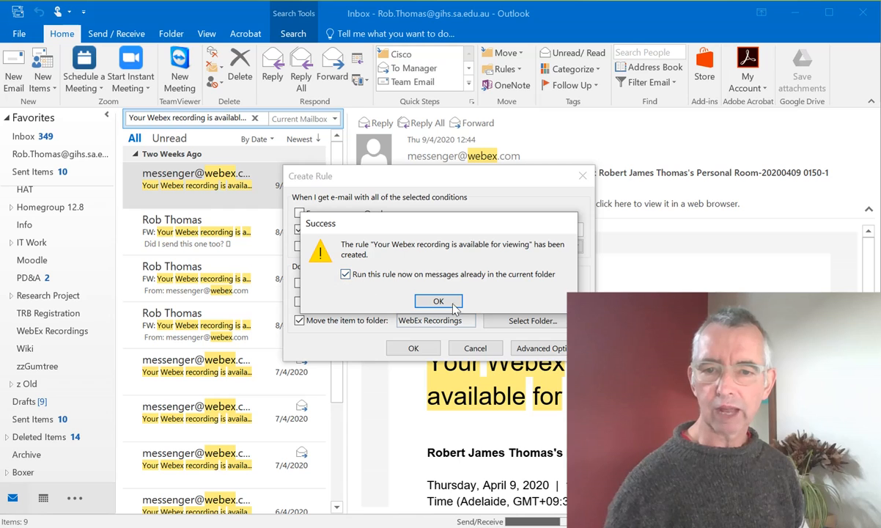
Run the rule on existing Inbox messages, then open WebEx Recordings to view a moved email
{"action": "left_click", "coordinate": [437, 300]}
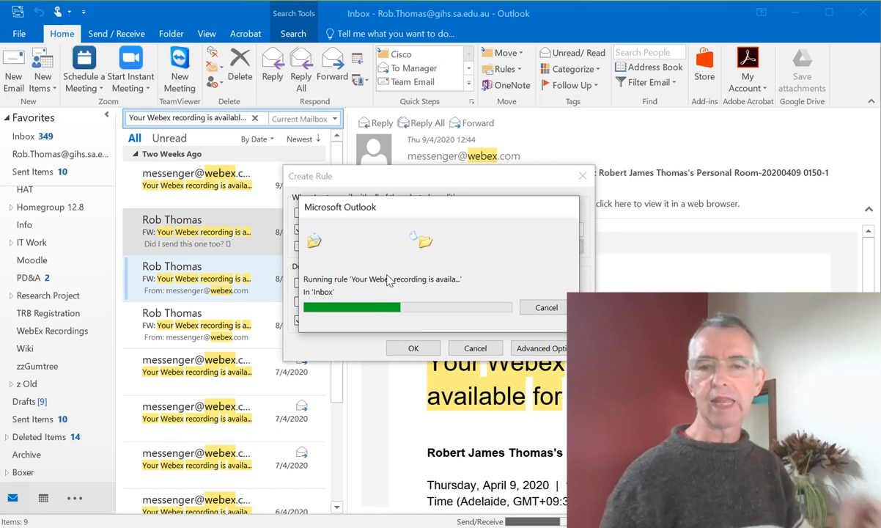
{"action": "mouse_move", "coordinate": [357, 325]}
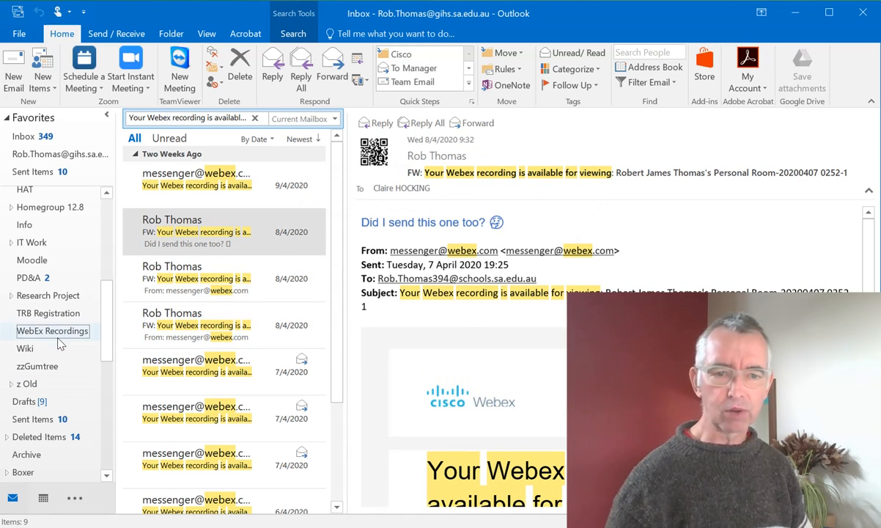
{"action": "left_click", "coordinate": [52, 330]}
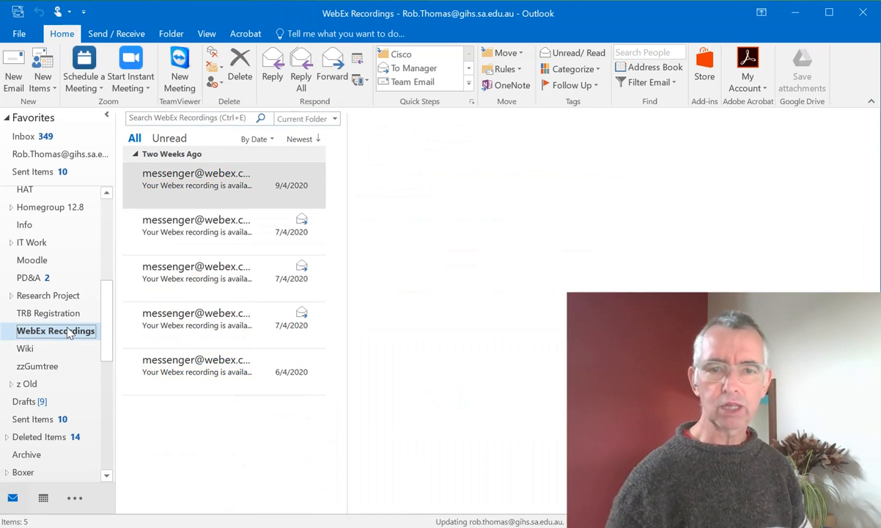
{"action": "left_click", "coordinate": [220, 367]}
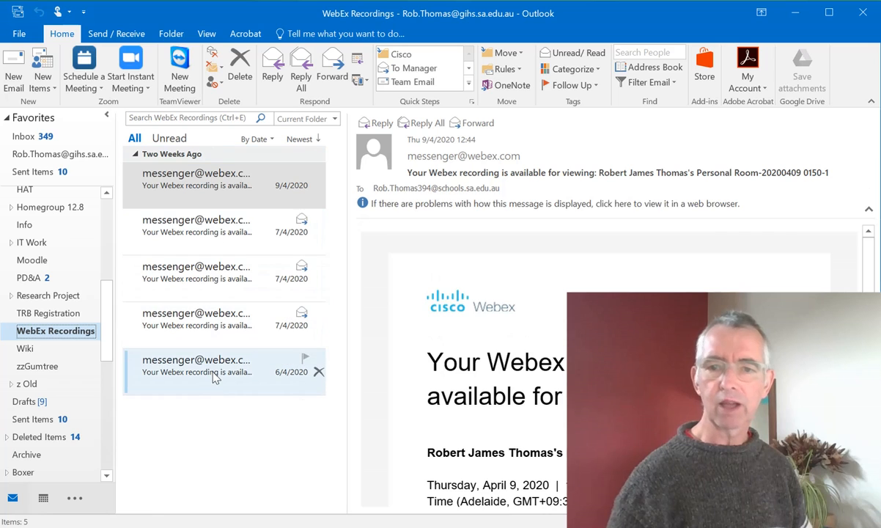